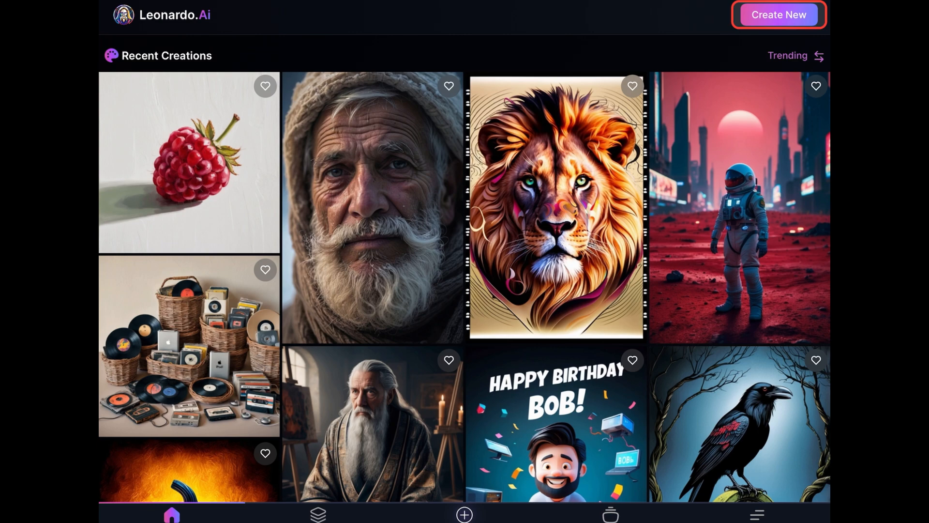
Start a new Image Generation from the Create New menu.
{"action": "left_click", "coordinate": [464, 514]}
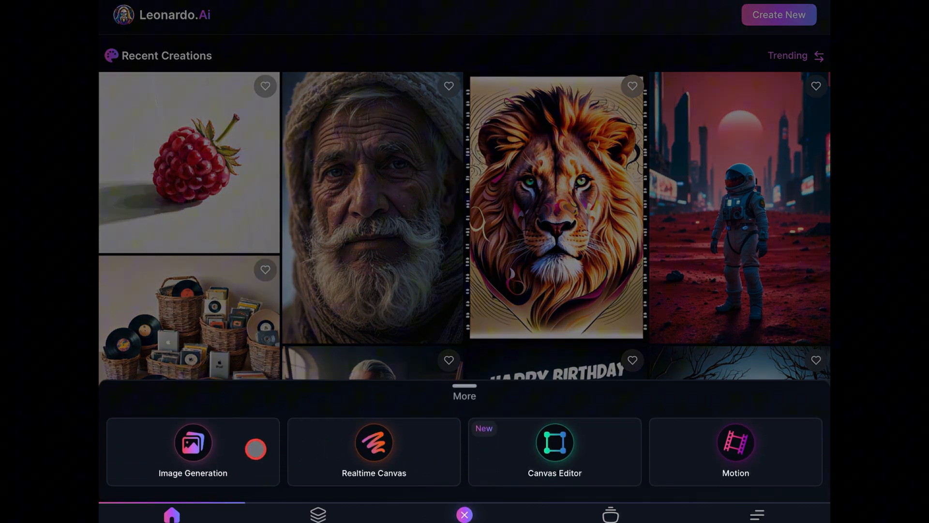
{"action": "left_click", "coordinate": [192, 451]}
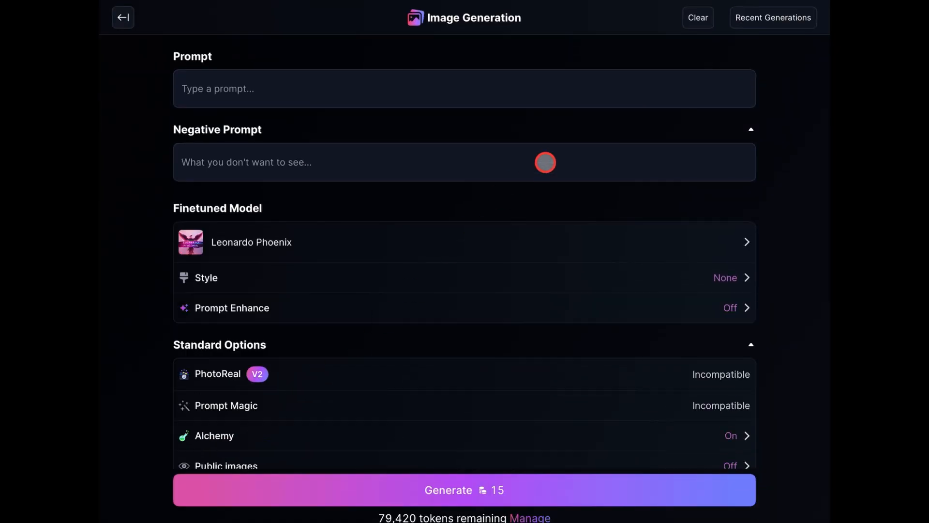
{"action": "mouse_move", "coordinate": [561, 113]}
{"action": "type", "text": "A simple line illustration of"}
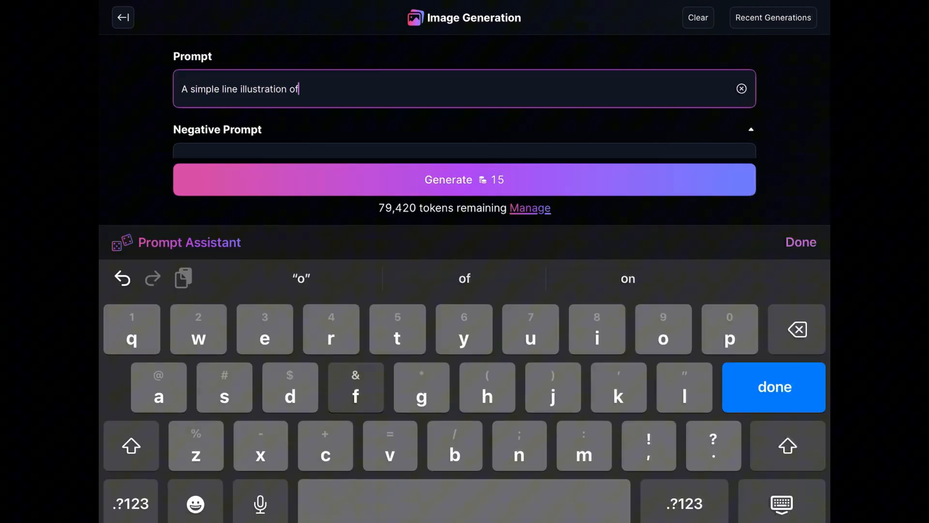
Enter the prompt: an adult woman, white hair, white background with wide open white space, coloring book style.
{"action": "type", "text": "an adult woman,white ha"}
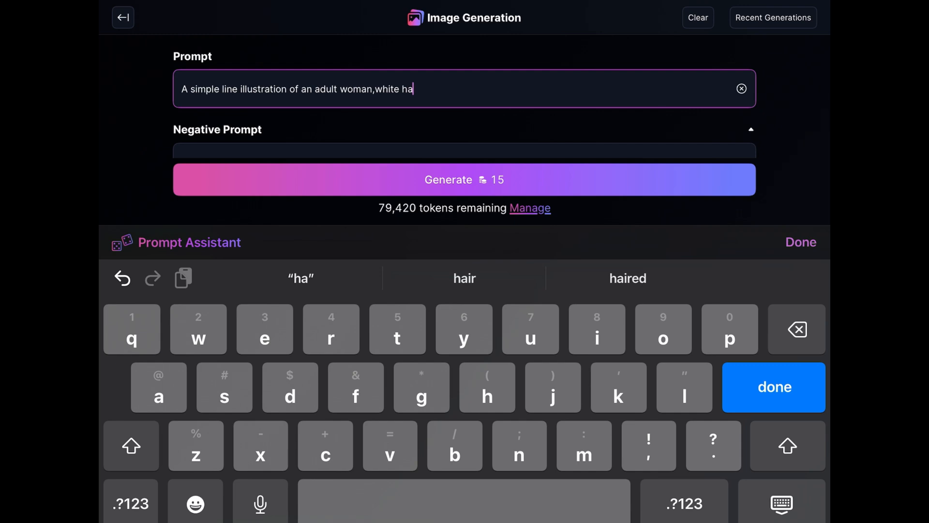
{"action": "left_click", "coordinate": [464, 278]}
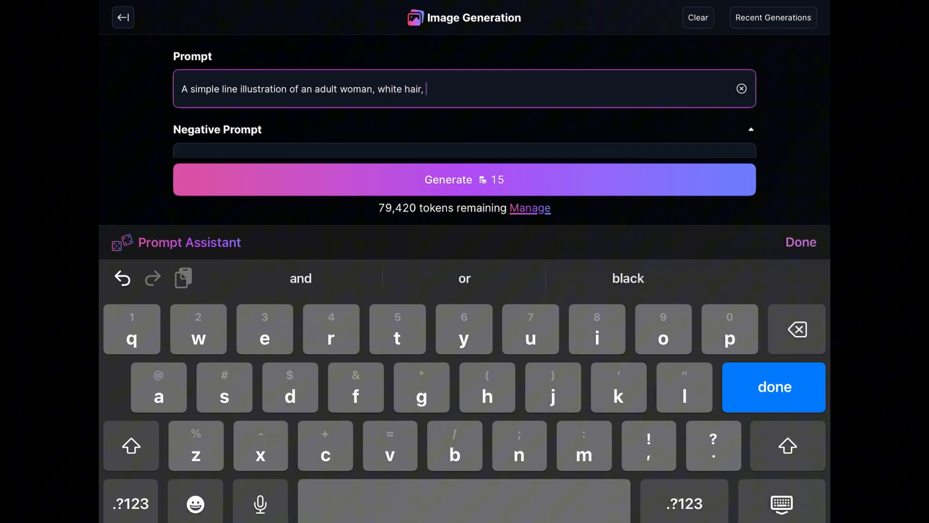
{"action": "type", "text": "white background with w"}
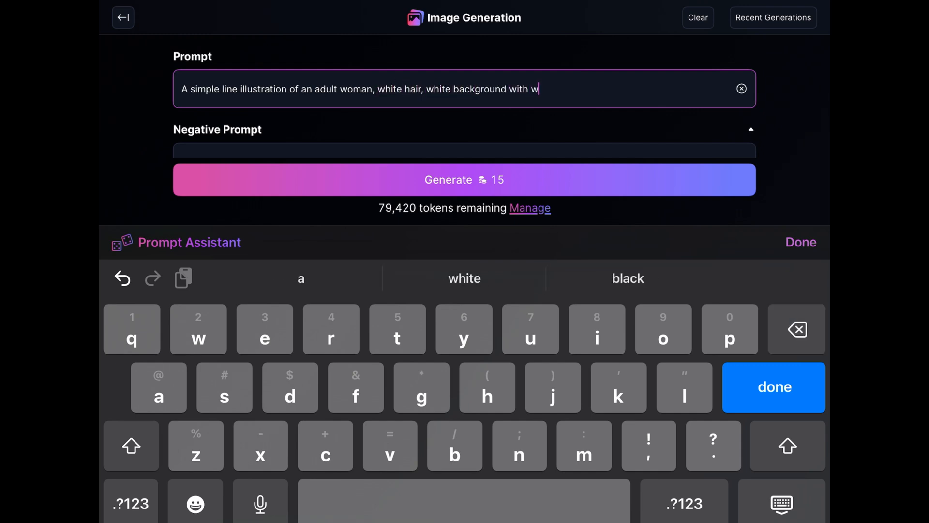
{"action": "type", "text": "ide open white space for c"}
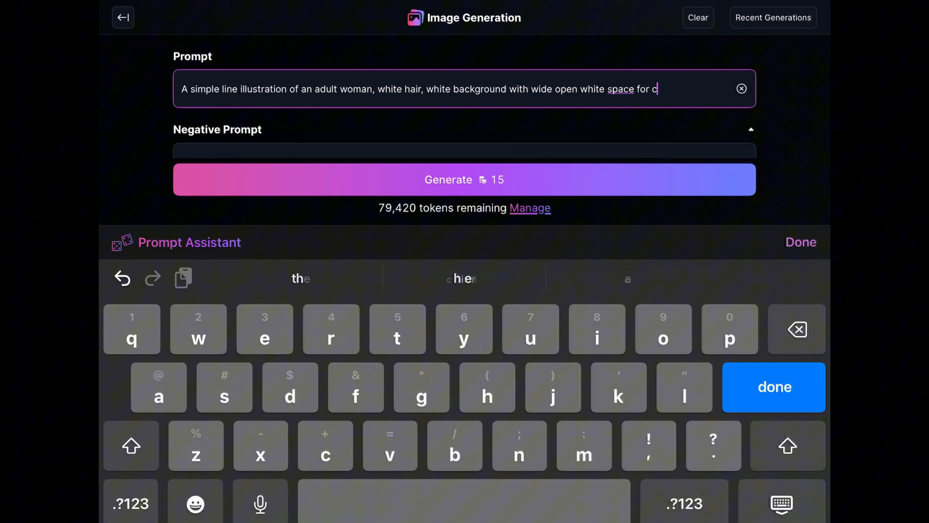
{"action": "type", "text": "coloring in a coloring book style"}
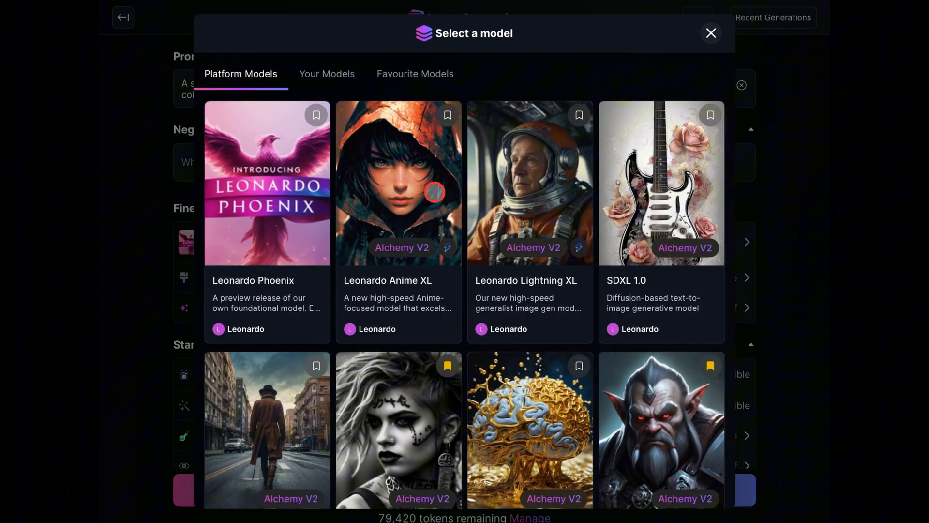
Choose Leonardo Vision XL and add the Coloring Book element, raising its weight to 1.50.
{"action": "left_click", "coordinate": [710, 33]}
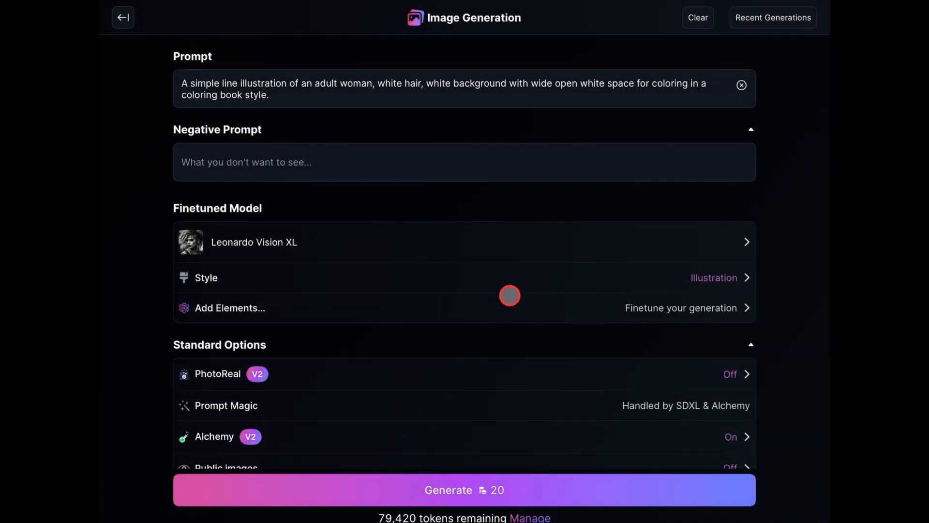
{"action": "mouse_move", "coordinate": [528, 276]}
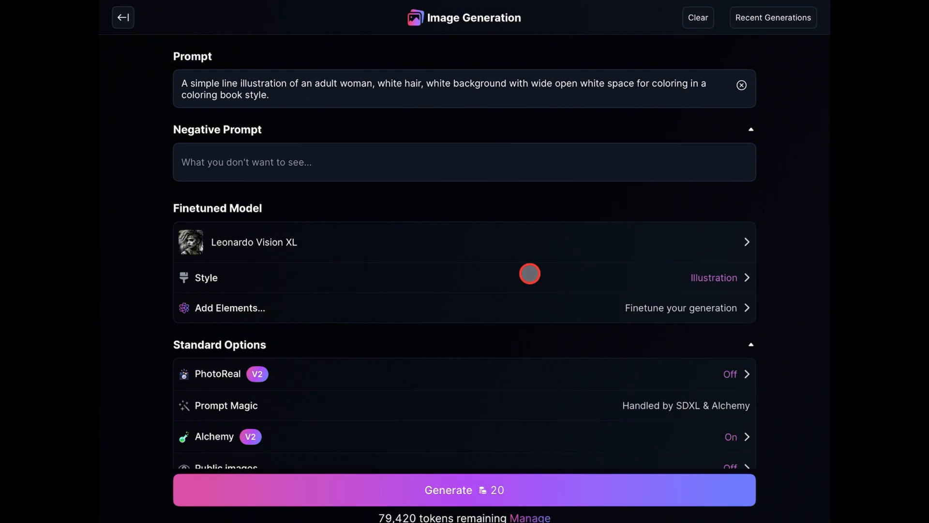
{"action": "left_click", "coordinate": [230, 308]}
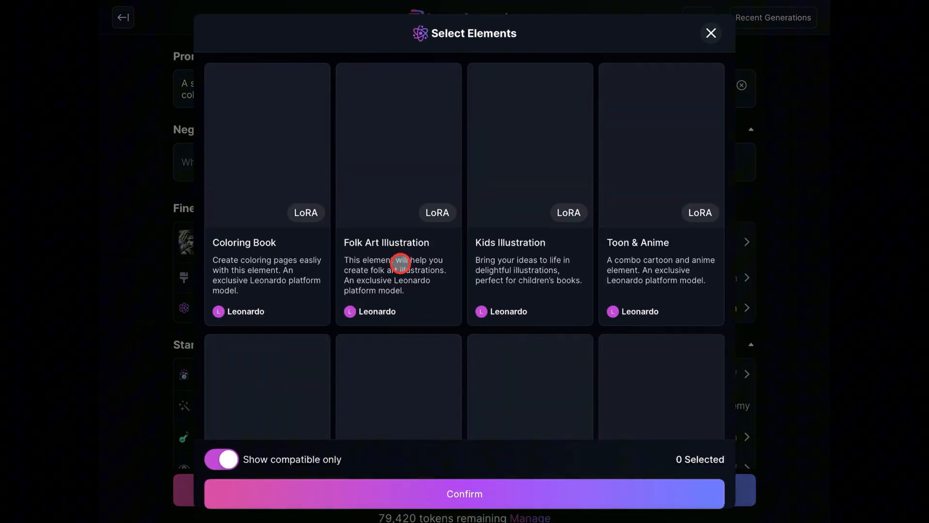
{"action": "left_click", "coordinate": [267, 145]}
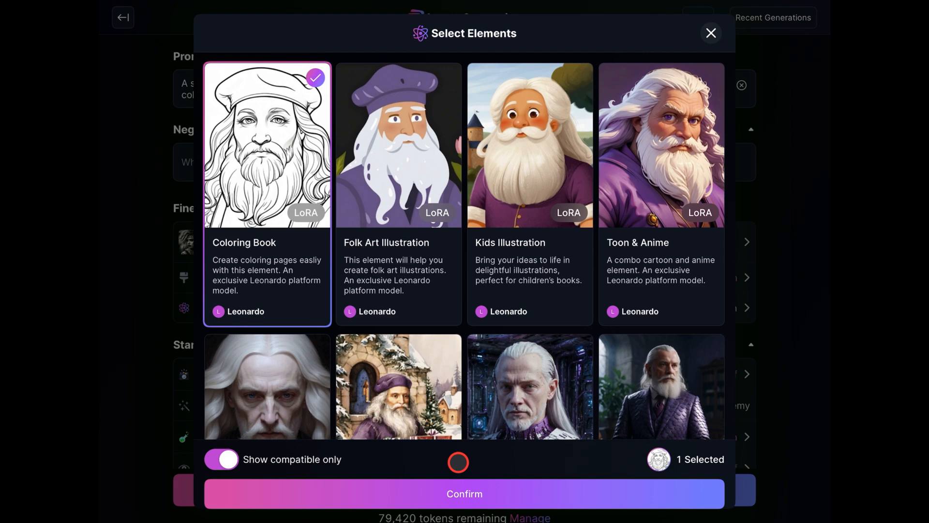
{"action": "left_click", "coordinate": [464, 493]}
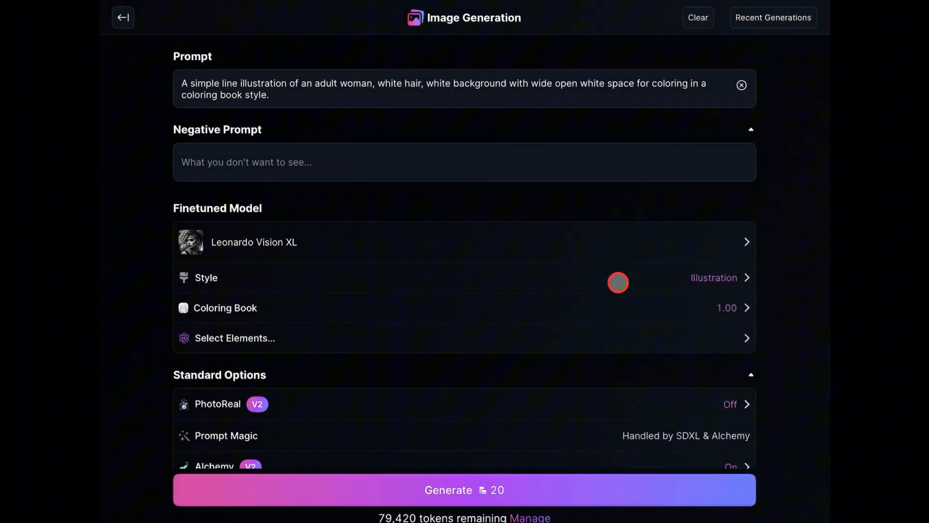
{"action": "left_click", "coordinate": [225, 308]}
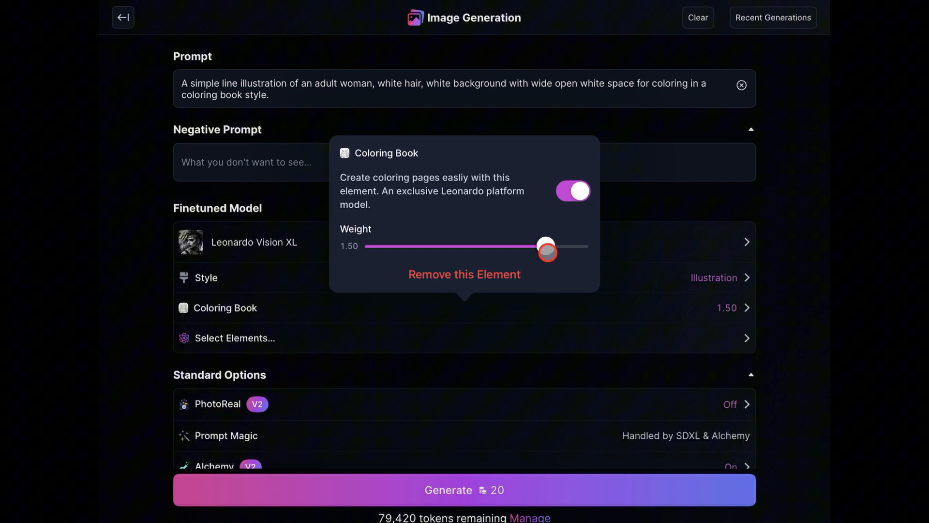
{"action": "scroll", "scroll_direction": "down", "scroll_amount": 3}
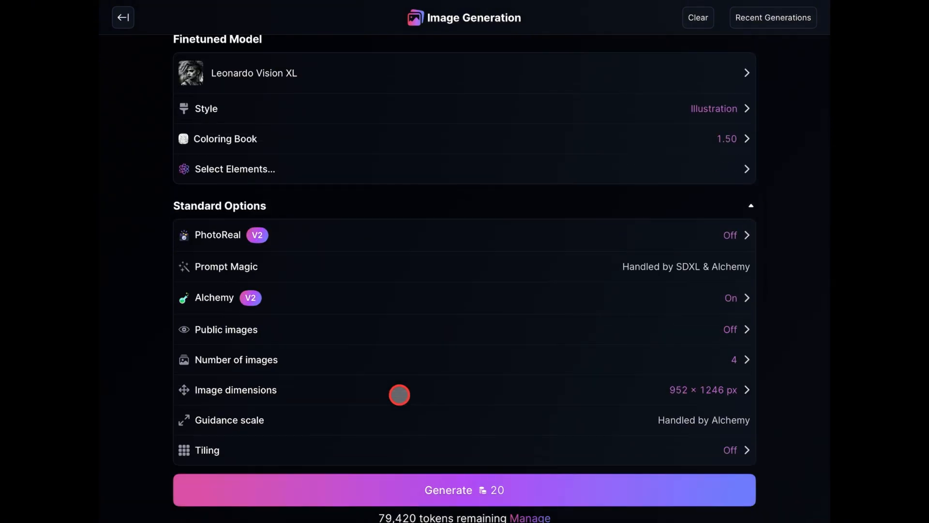
{"action": "scroll", "scroll_direction": "up", "scroll_amount": 3}
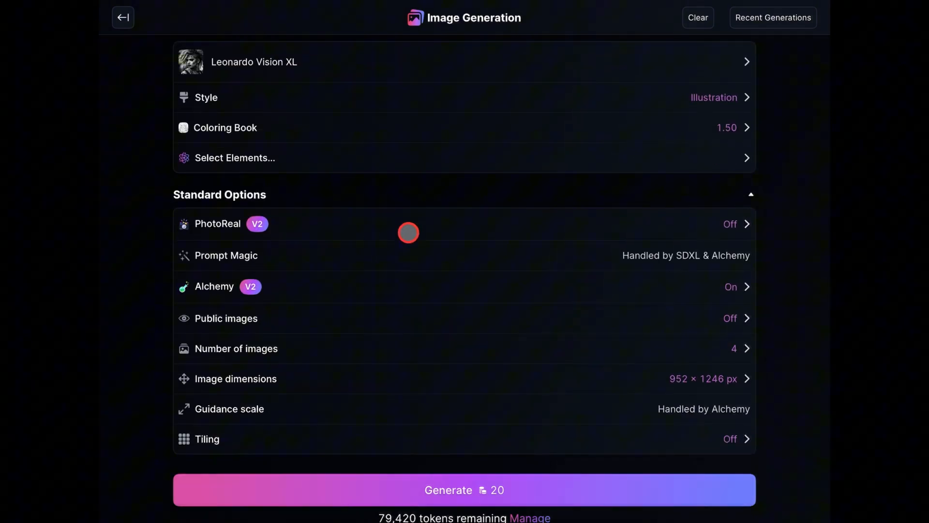
{"action": "mouse_move", "coordinate": [726, 324]}
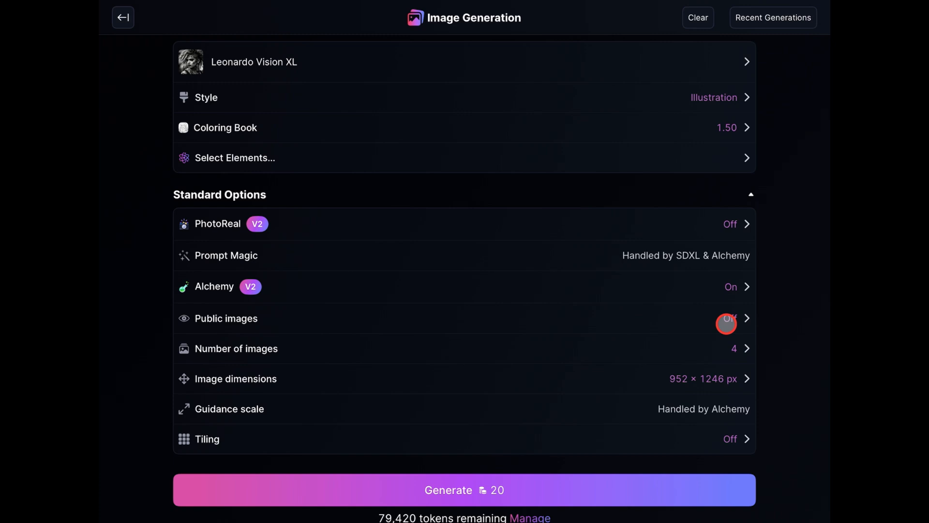
{"action": "scroll", "scroll_direction": "down", "scroll_amount": 3}
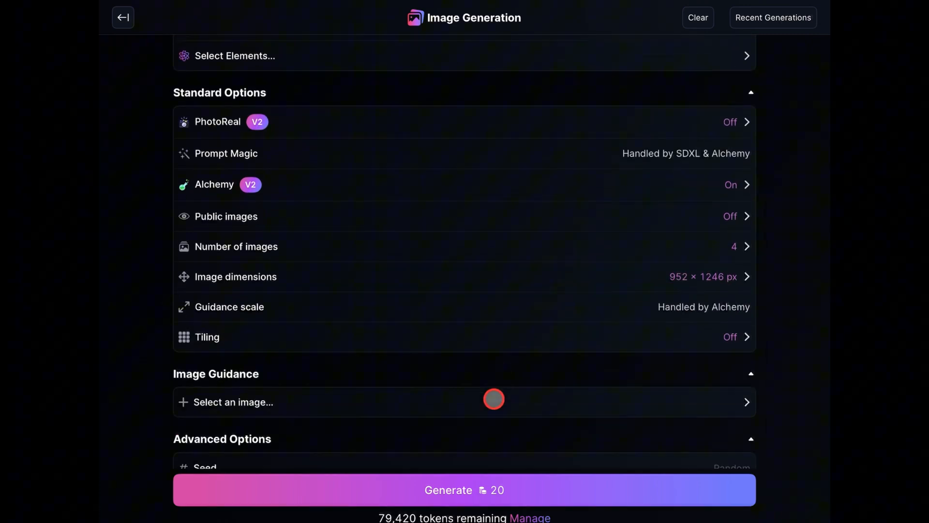
{"action": "scroll", "scroll_direction": "down", "scroll_amount": 3}
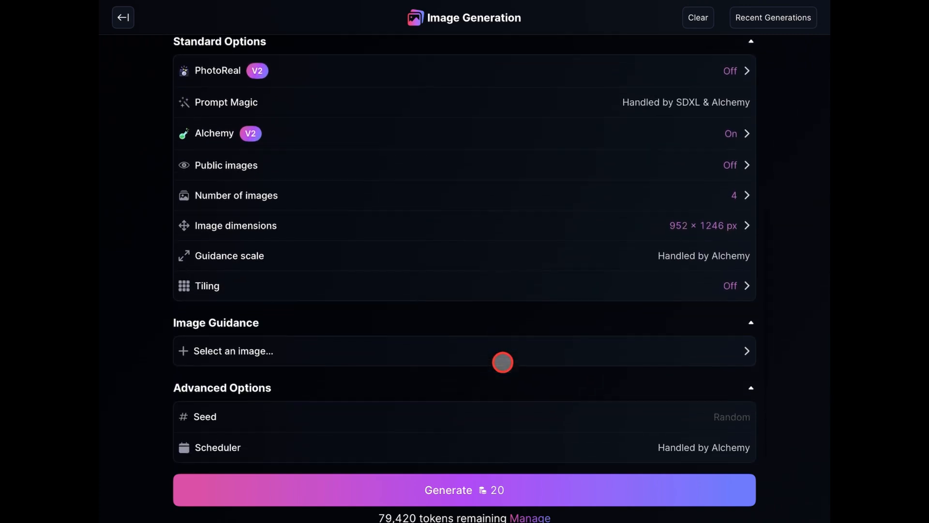
{"action": "scroll", "scroll_direction": "up", "scroll_amount": 3}
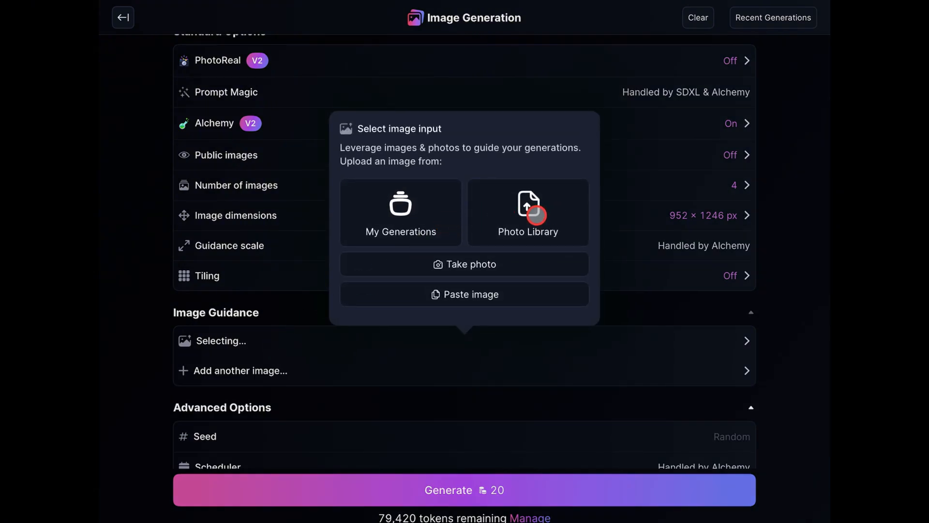
Use the green-toned woman's portrait from the photo library as a High-strength Content Reference.
{"action": "left_click", "coordinate": [527, 212]}
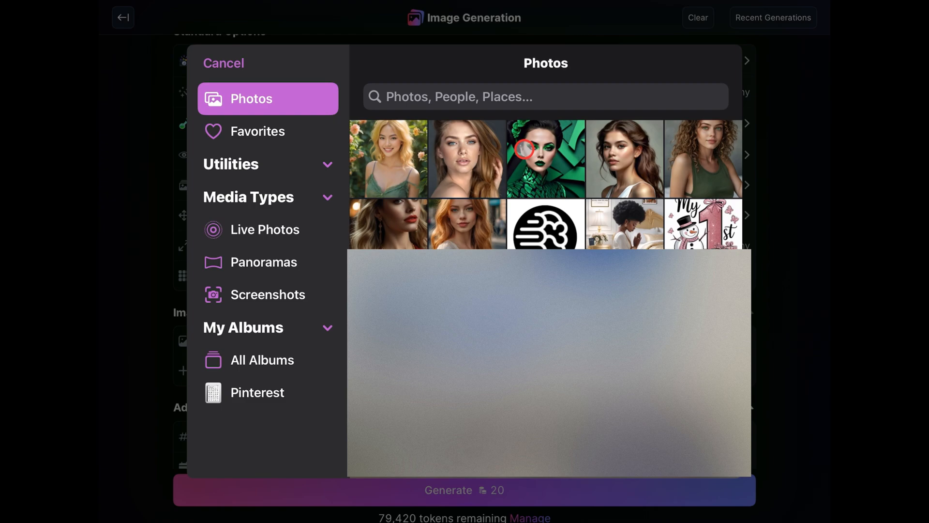
{"action": "left_click", "coordinate": [545, 157]}
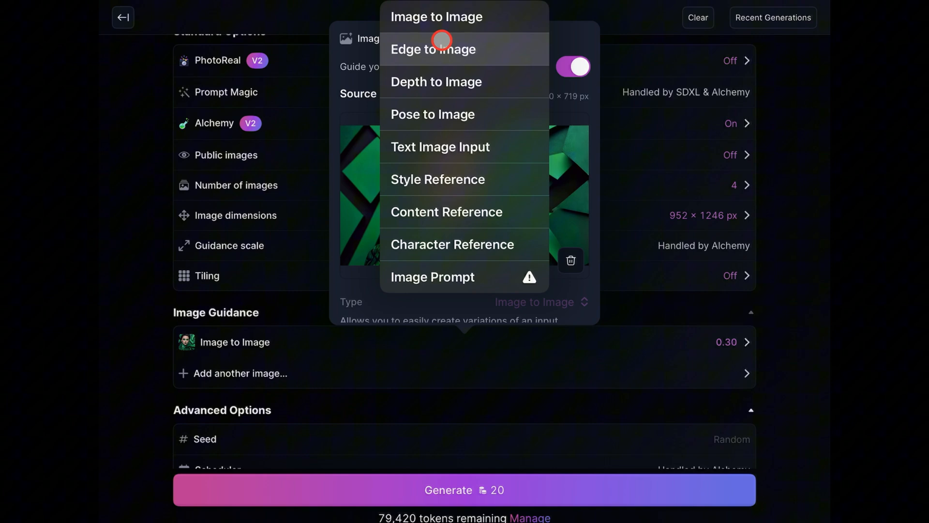
{"action": "left_click", "coordinate": [446, 212]}
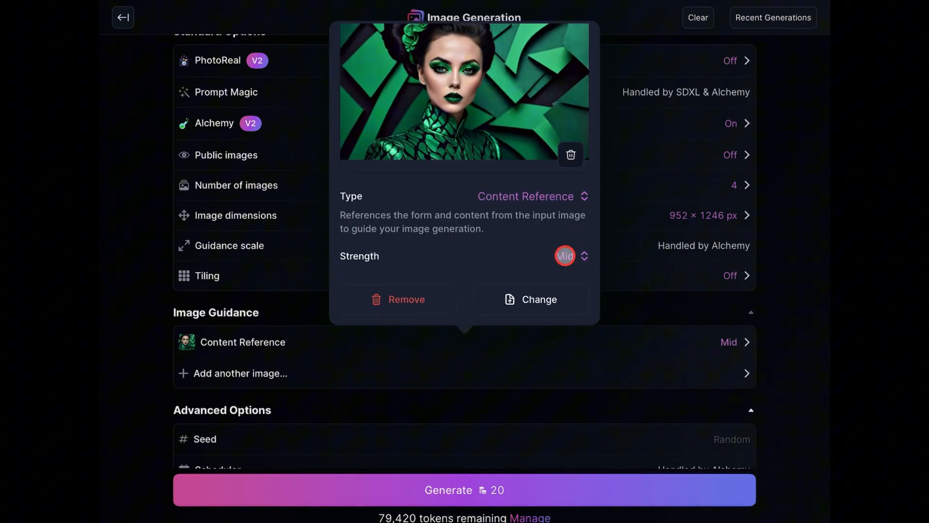
{"action": "left_click", "coordinate": [564, 255]}
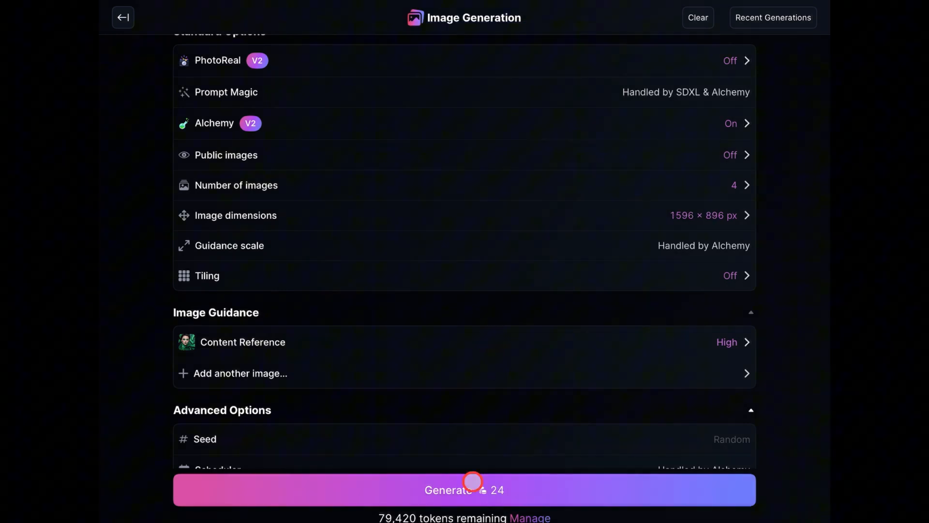
Generate the coloring-book images and view the first line drawing full screen.
{"action": "left_click", "coordinate": [464, 490]}
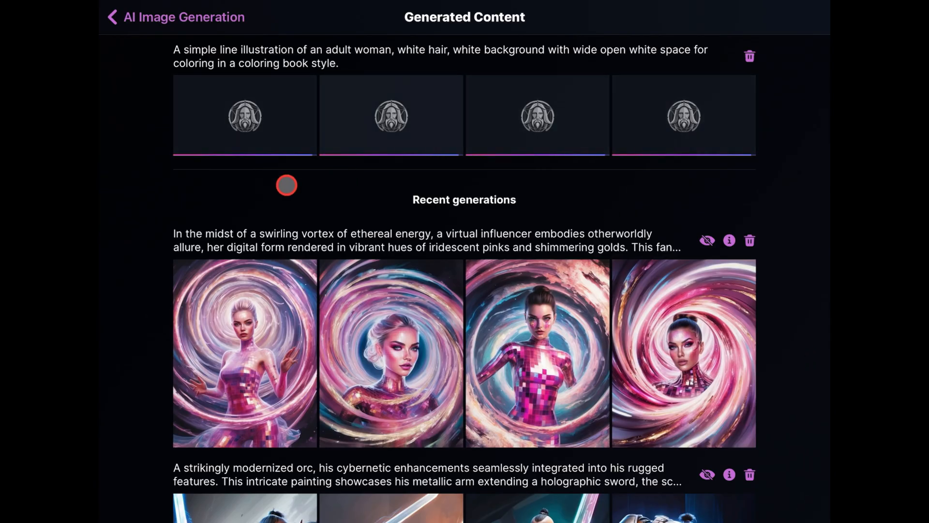
{"action": "left_click", "coordinate": [244, 115]}
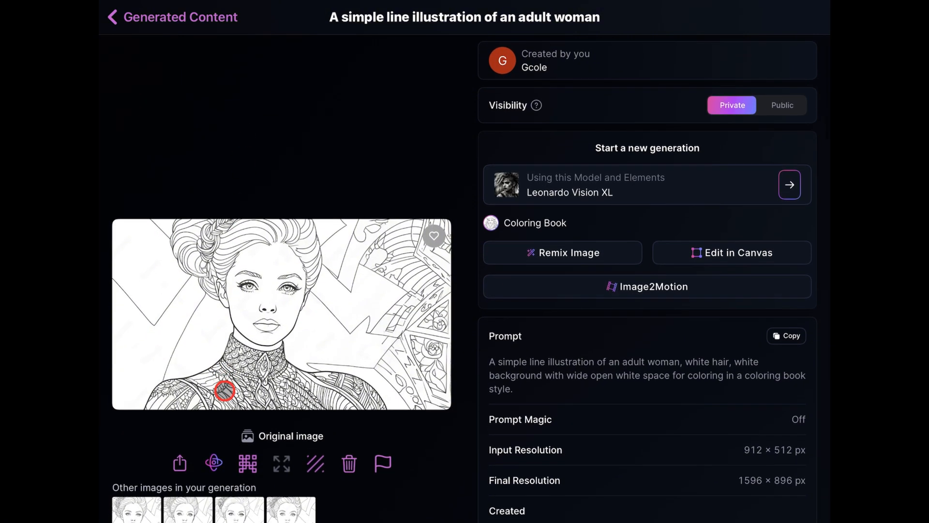
{"action": "scroll", "scroll_direction": "down", "scroll_amount": 3}
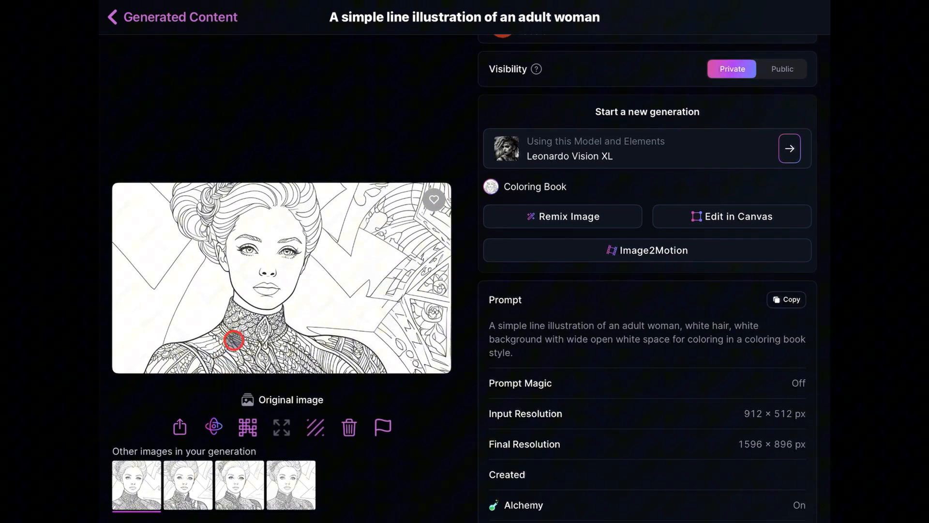
{"action": "left_click", "coordinate": [280, 426]}
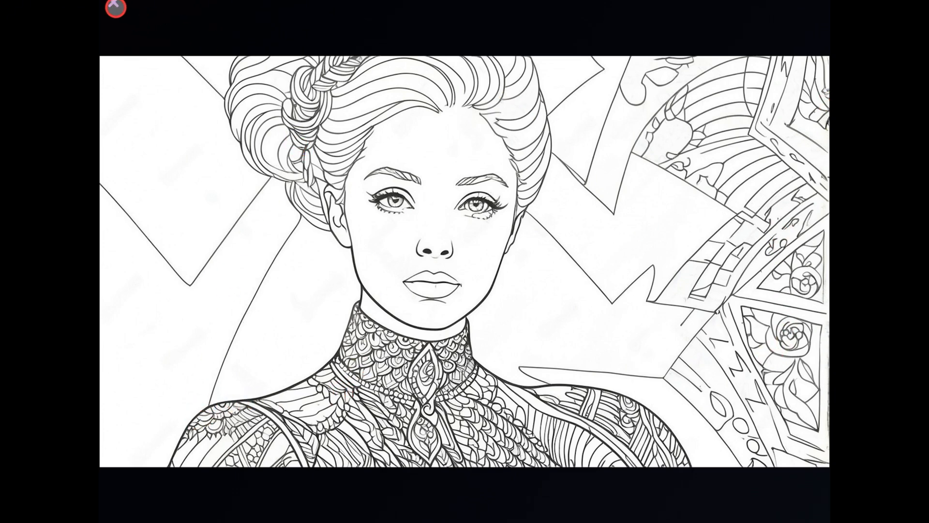
Review the second, third and fourth images of the generation, then return to the element list.
{"action": "left_click", "coordinate": [112, 5]}
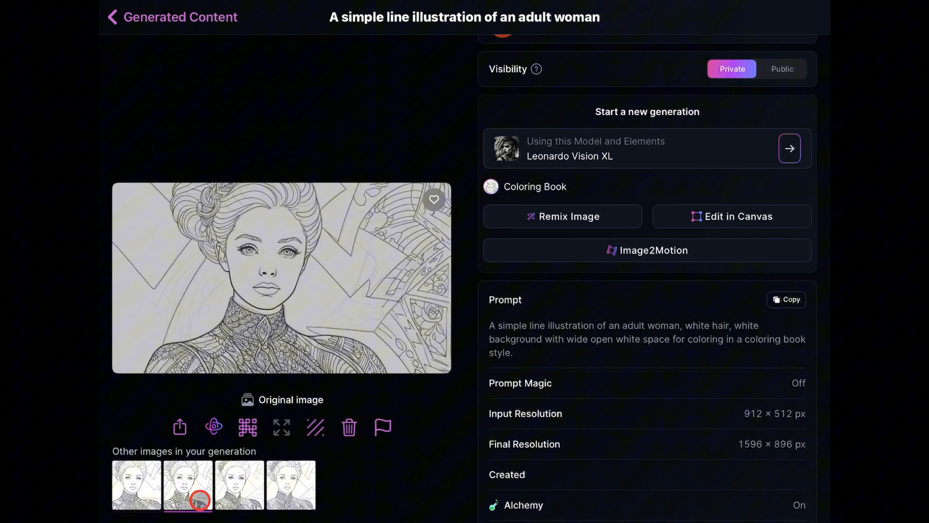
{"action": "left_click", "coordinate": [239, 484]}
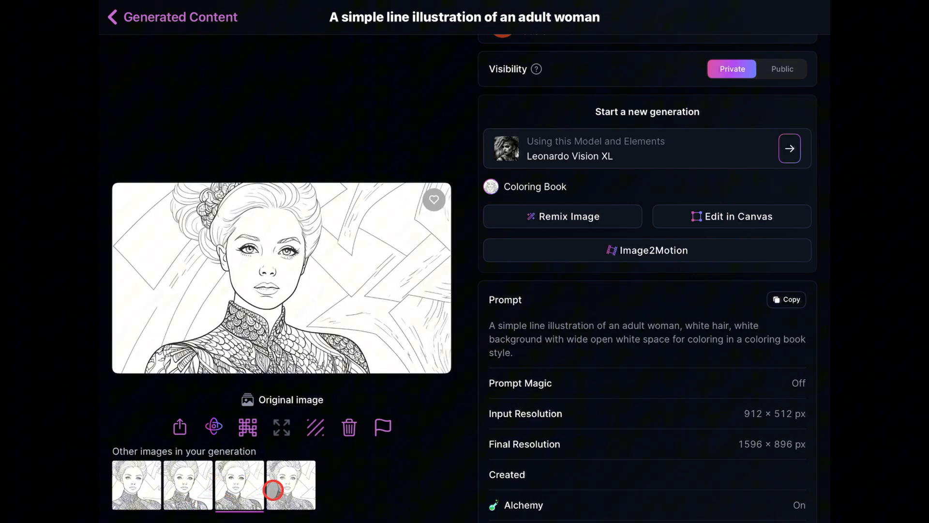
{"action": "left_click", "coordinate": [290, 484]}
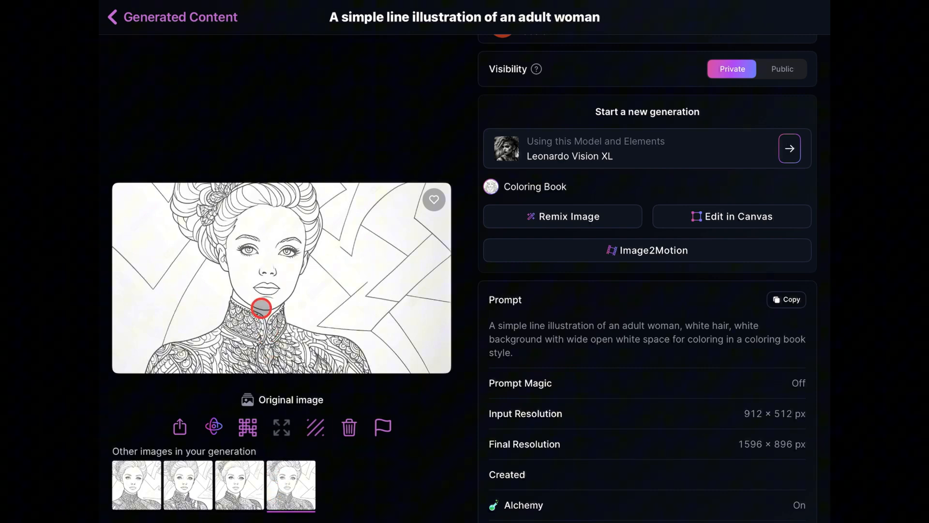
{"action": "left_click", "coordinate": [790, 148]}
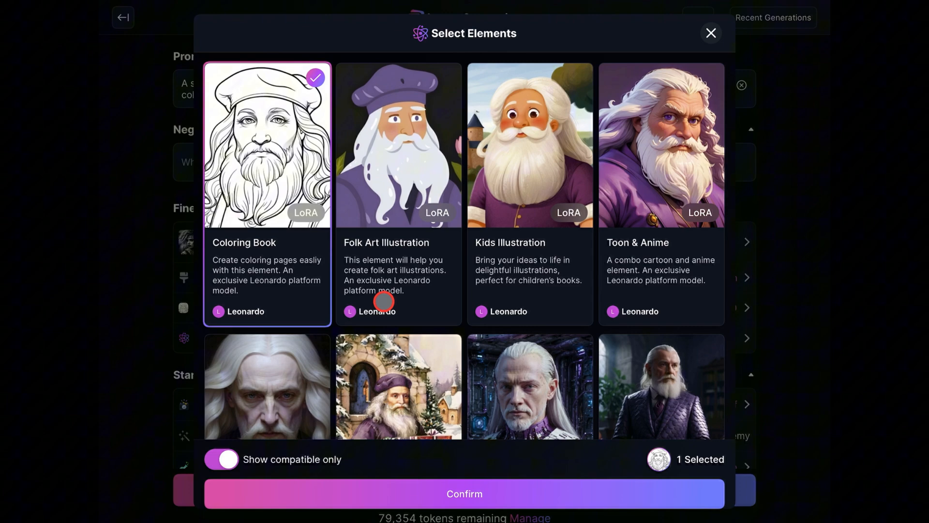
Add Simple Flat Illustration as a second element beside Coloring Book.
{"action": "scroll", "scroll_direction": "down", "scroll_amount": 3}
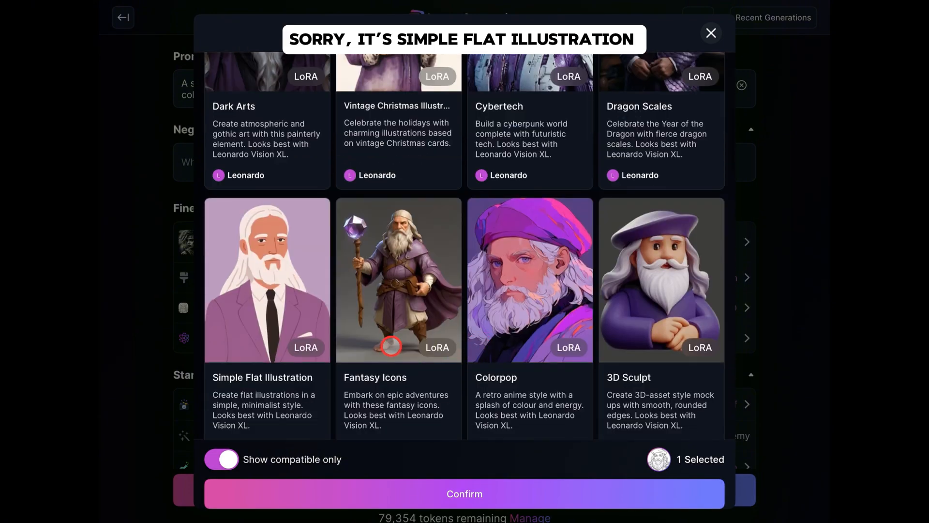
{"action": "left_click", "coordinate": [266, 279]}
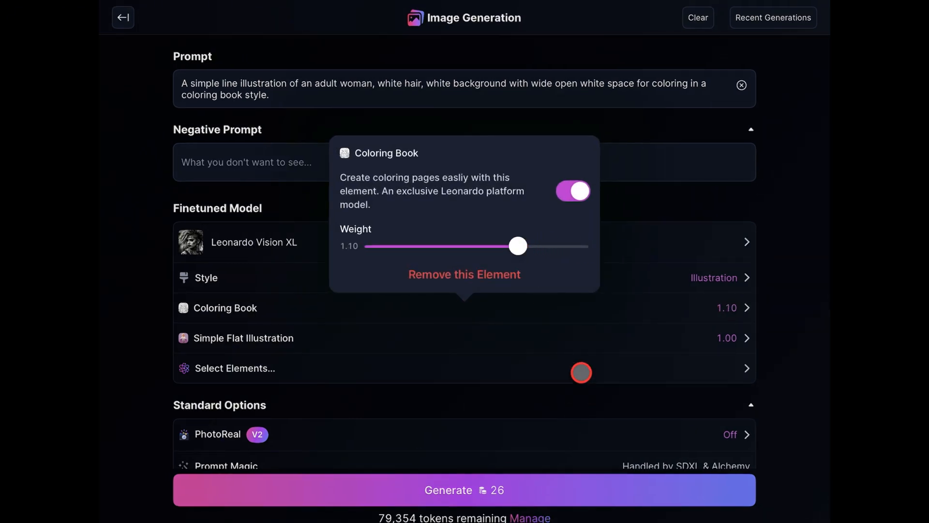
Set Simple Flat Illustration weight to 0.30 beside Coloring Book at 1.10 and generate.
{"action": "left_click", "coordinate": [243, 337]}
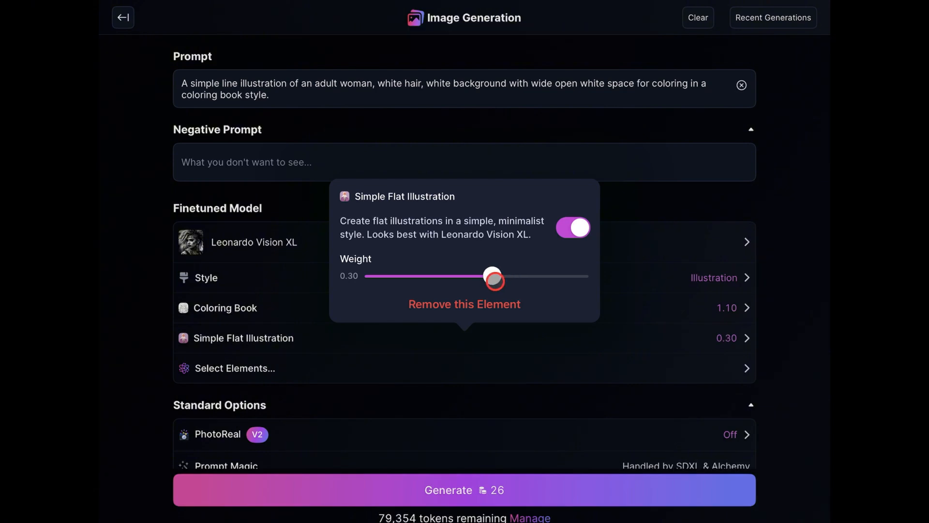
{"action": "left_click", "coordinate": [464, 490]}
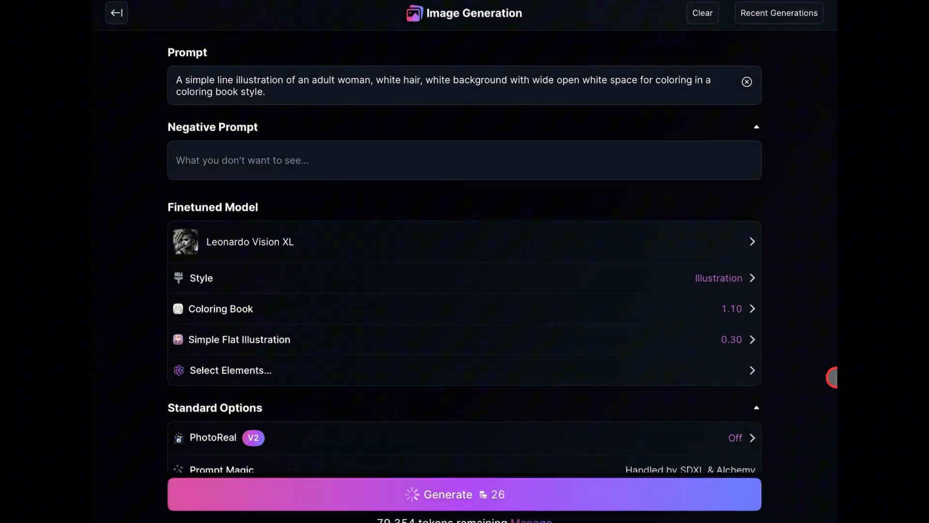
{"action": "left_click", "coordinate": [453, 493]}
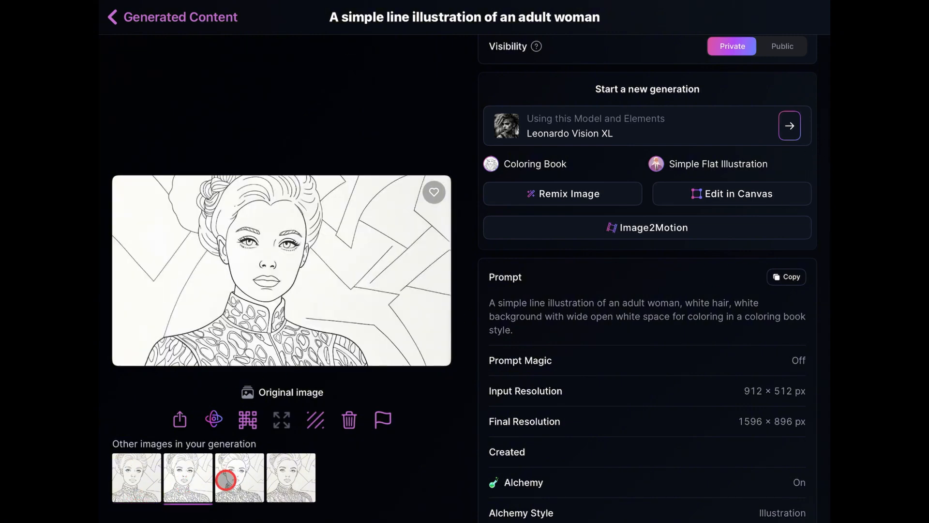
Review the third and fourth drawings of the Simple Flat Illustration generation full screen.
{"action": "left_click", "coordinate": [239, 477]}
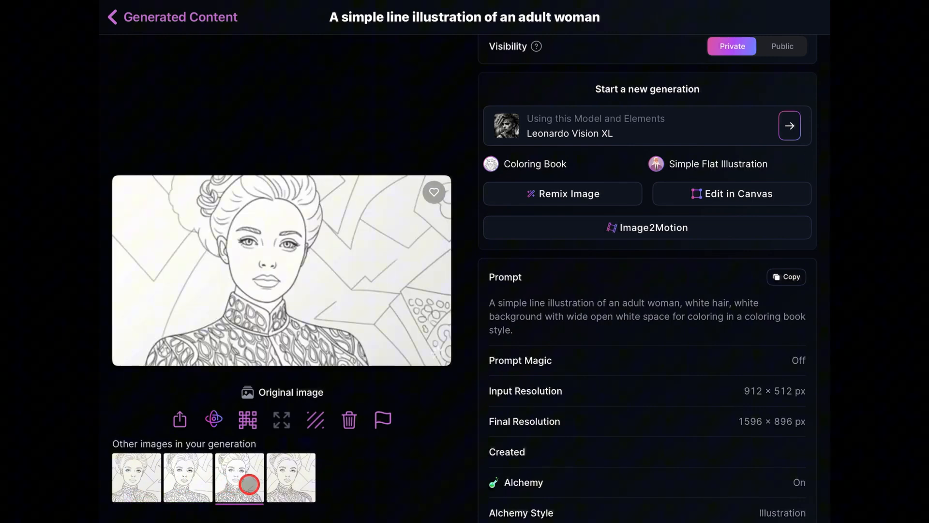
{"action": "left_click", "coordinate": [291, 477]}
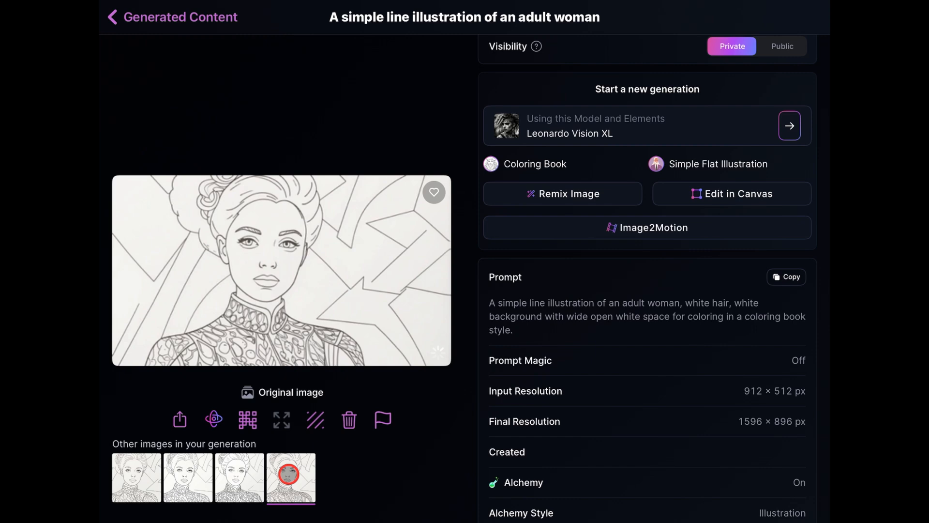
{"action": "left_click", "coordinate": [291, 478]}
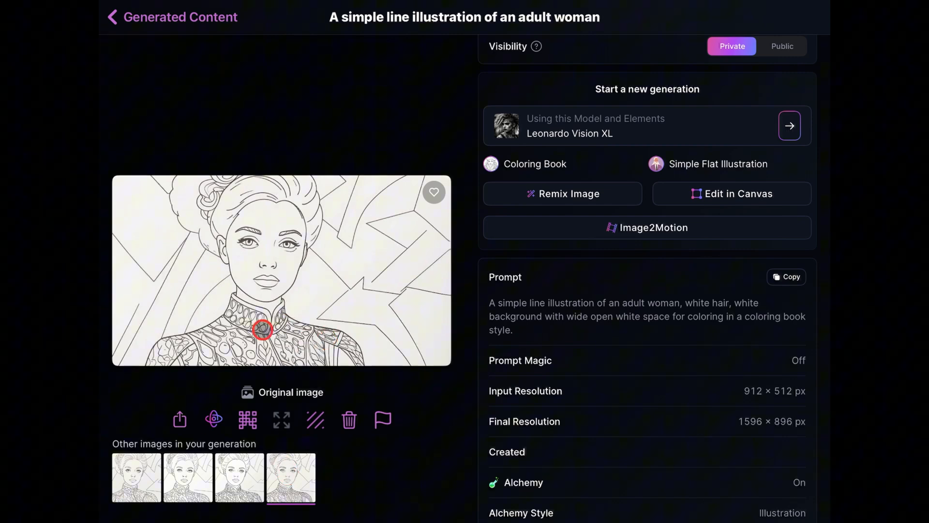
{"action": "left_click", "coordinate": [280, 420]}
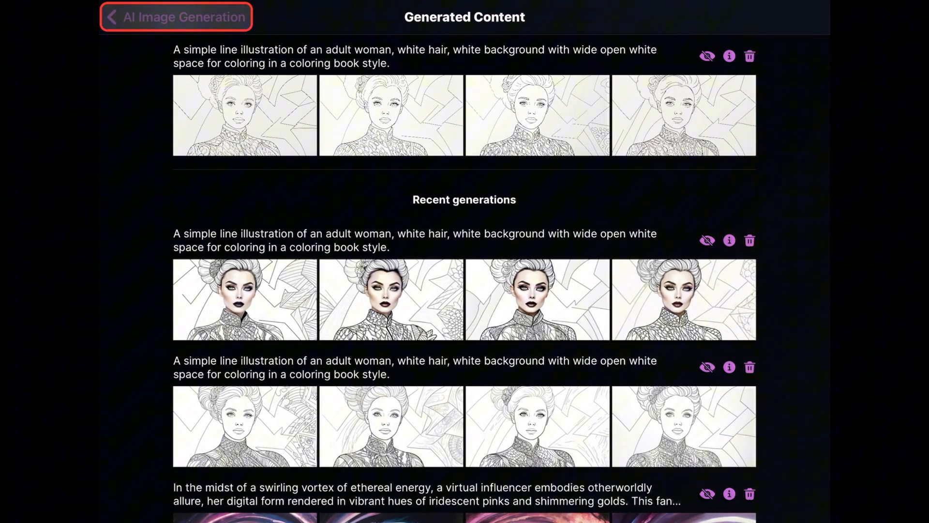
Rewrite the prompt as a detailed black-haired sketch illustration, remove Simple Flat Illustration, Coloring Book at 0.70.
{"action": "left_click", "coordinate": [175, 16]}
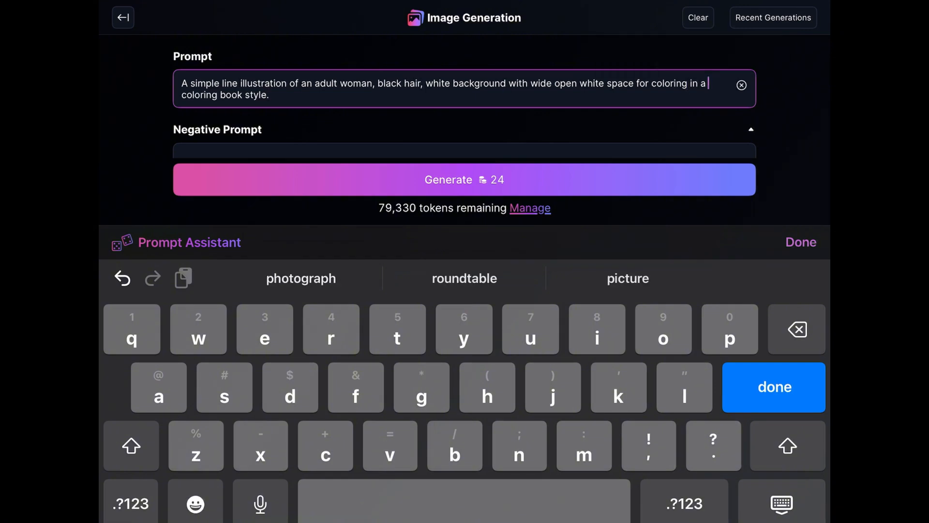
{"action": "key", "text": "backspace"}
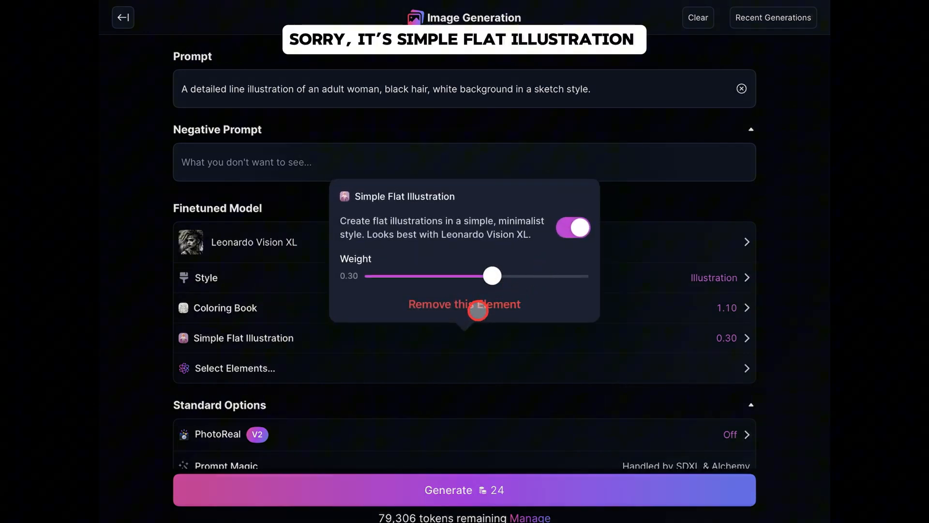
{"action": "left_click", "coordinate": [464, 304]}
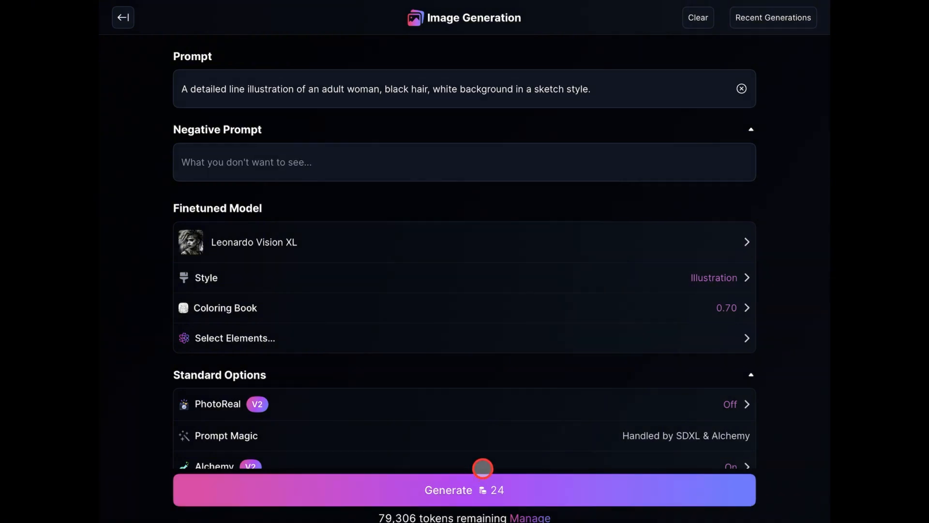
Generate the black-haired sketch batch and open an image from the earlier sketch generation.
{"action": "left_click", "coordinate": [464, 490]}
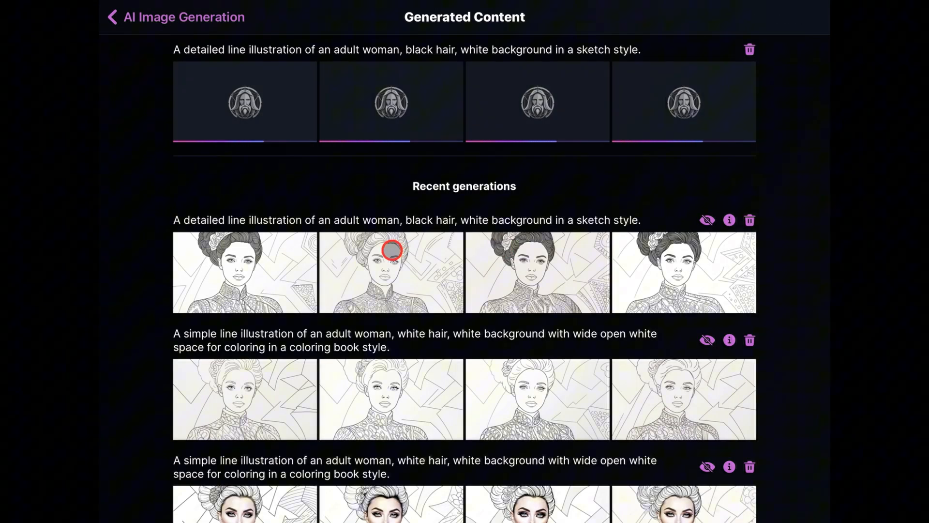
{"action": "left_click", "coordinate": [390, 272]}
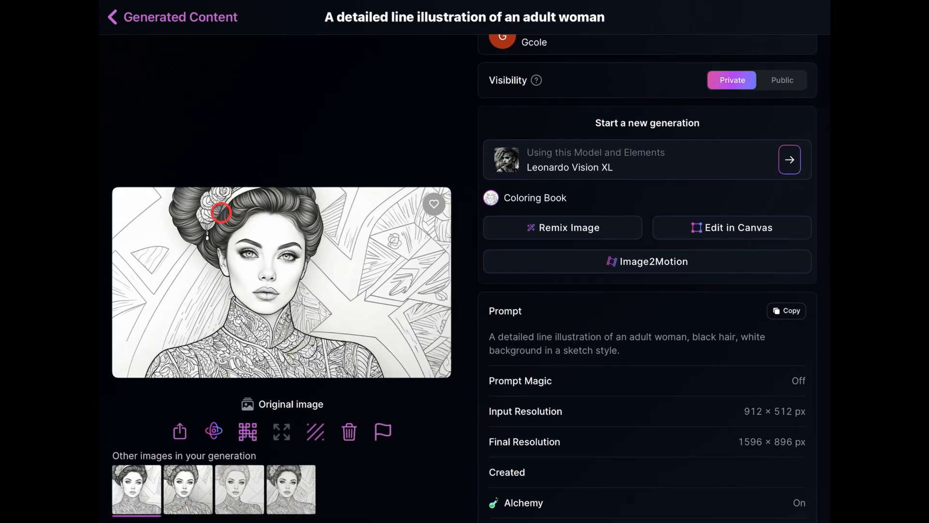
Review the second, third and fourth sketch images of that generation full screen.
{"action": "left_click", "coordinate": [239, 489]}
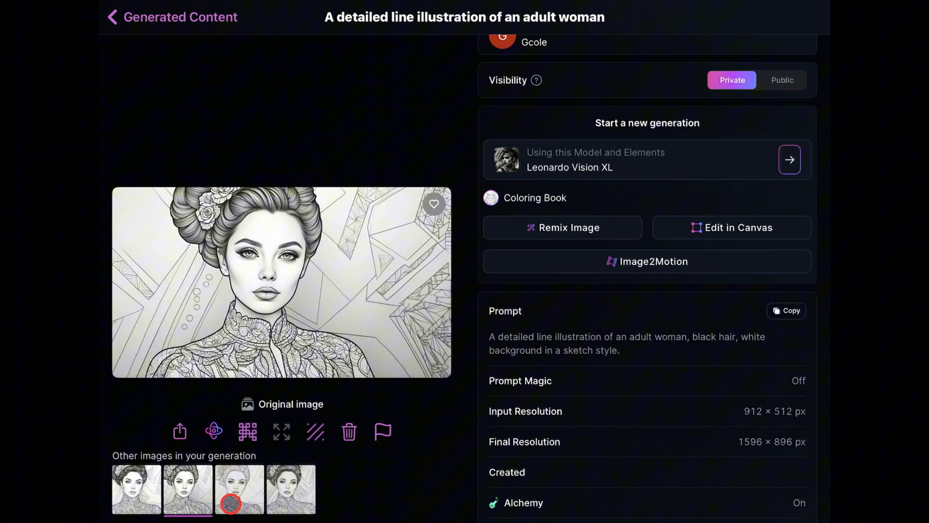
{"action": "left_click", "coordinate": [290, 489]}
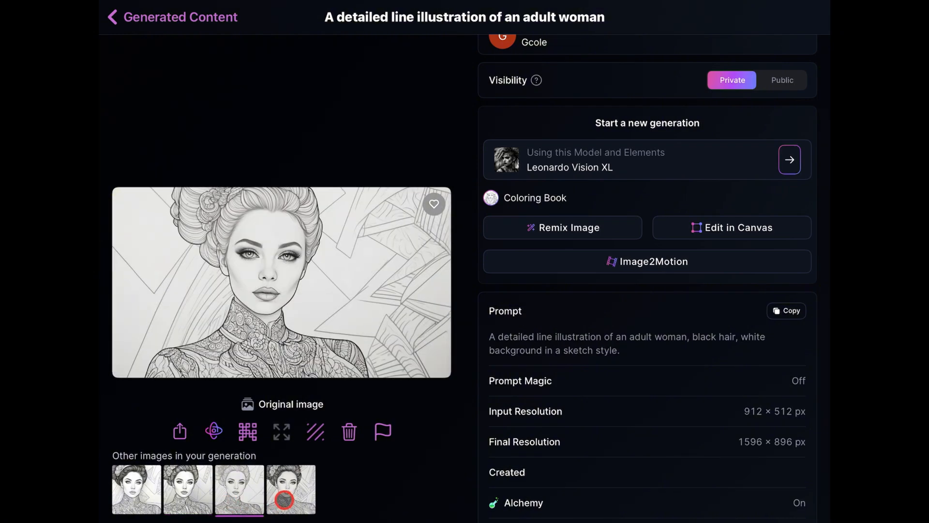
{"action": "left_click", "coordinate": [292, 489]}
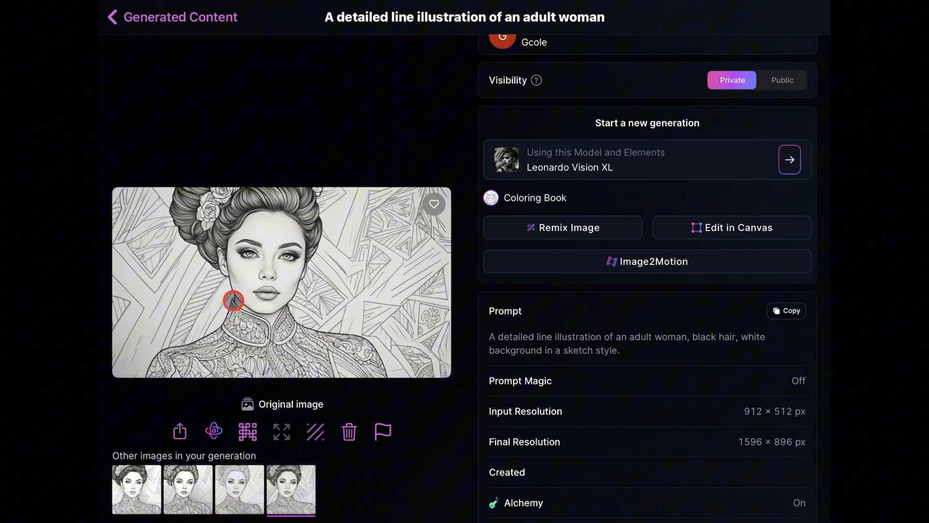
{"action": "left_click", "coordinate": [281, 431]}
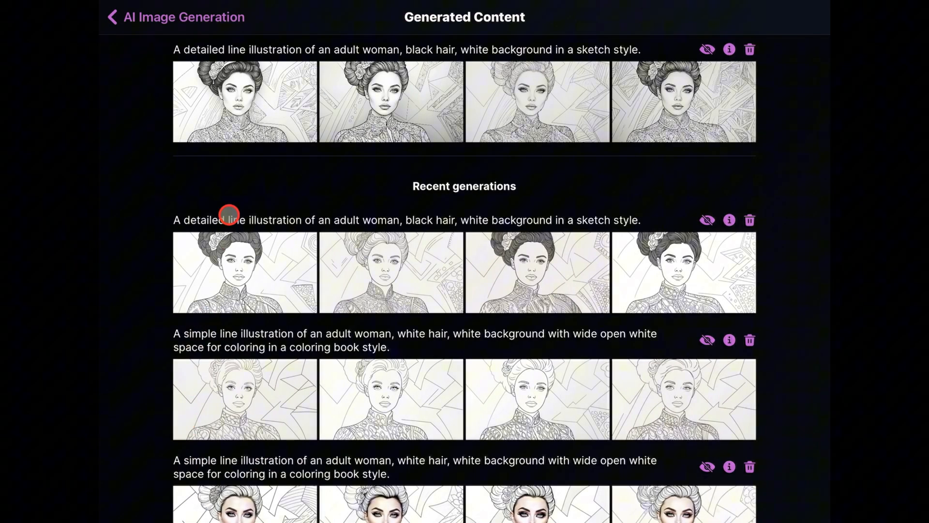
{"action": "mouse_move", "coordinate": [250, 143]}
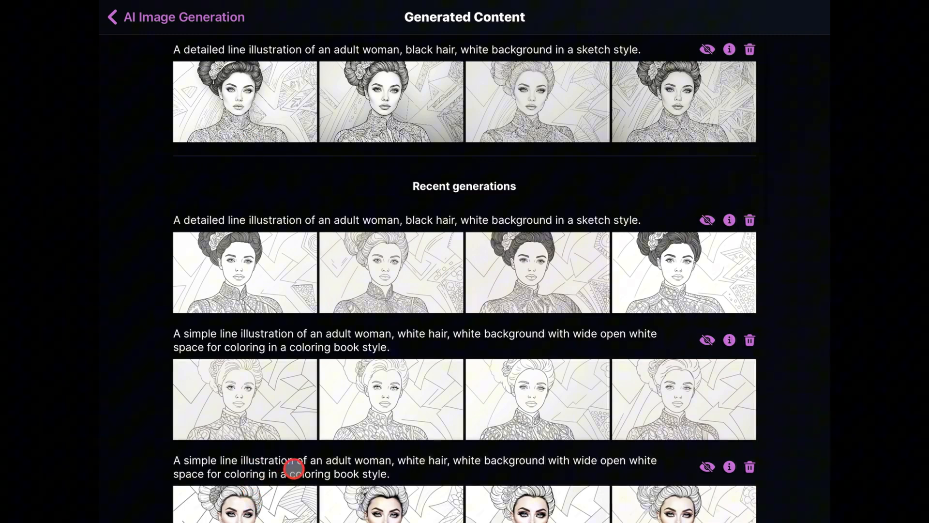
{"action": "mouse_move", "coordinate": [823, 337]}
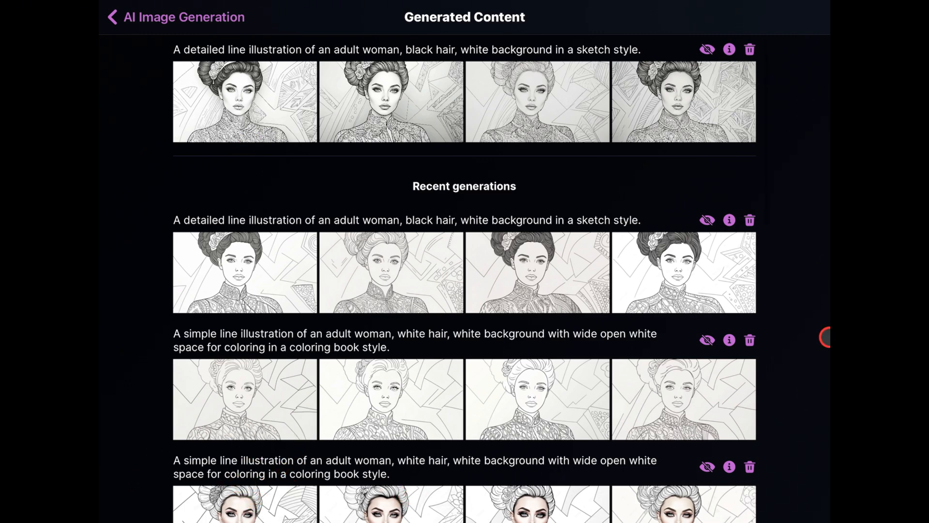
{"action": "mouse_move", "coordinate": [814, 462]}
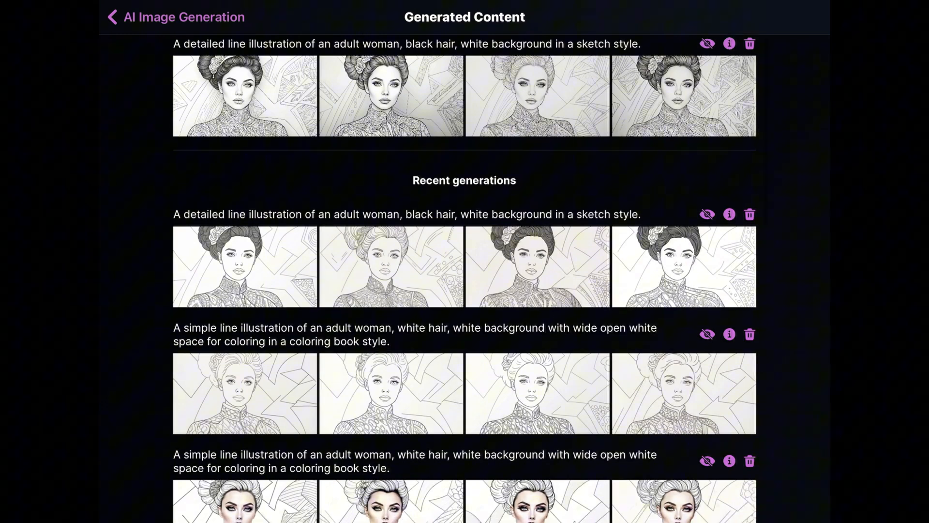
Open an older white-haired coloring-book drawing and view the first image of that set.
{"action": "scroll", "scroll_direction": "down", "scroll_amount": 3}
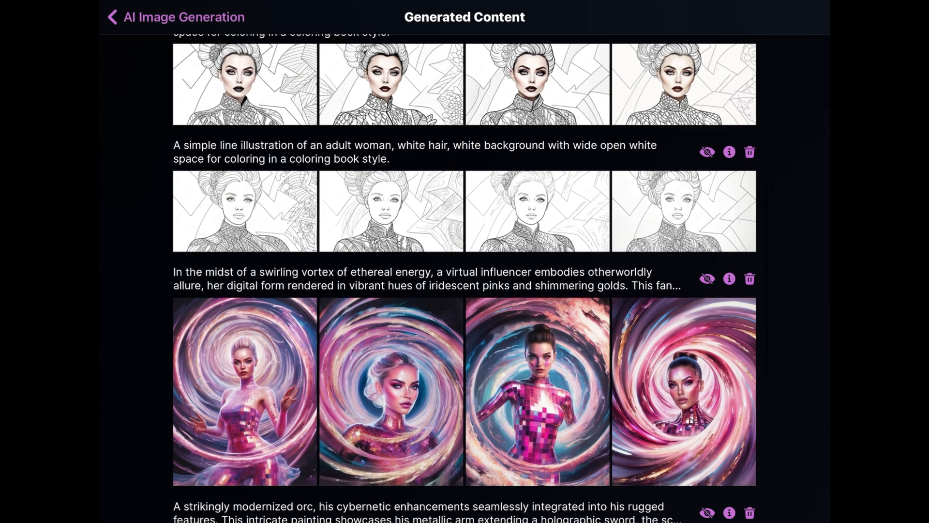
{"action": "left_click", "coordinate": [244, 211]}
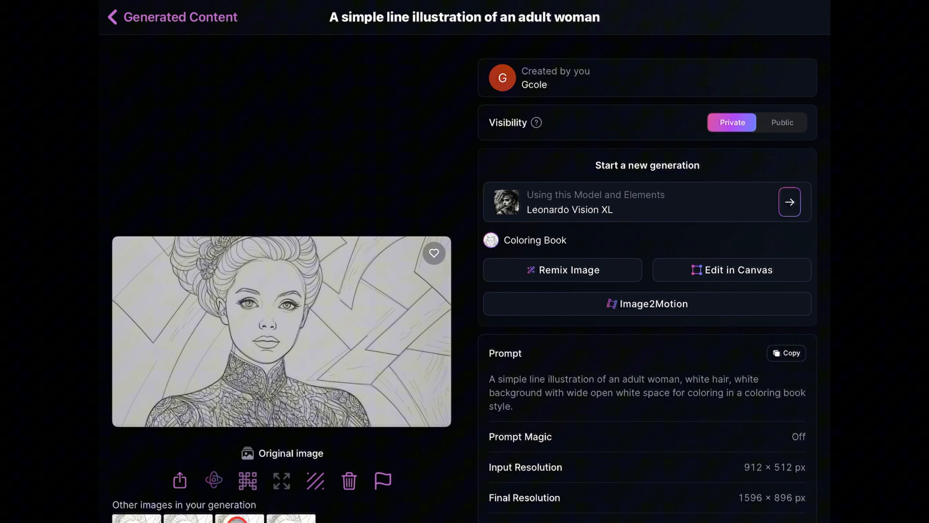
{"action": "left_click", "coordinate": [136, 519]}
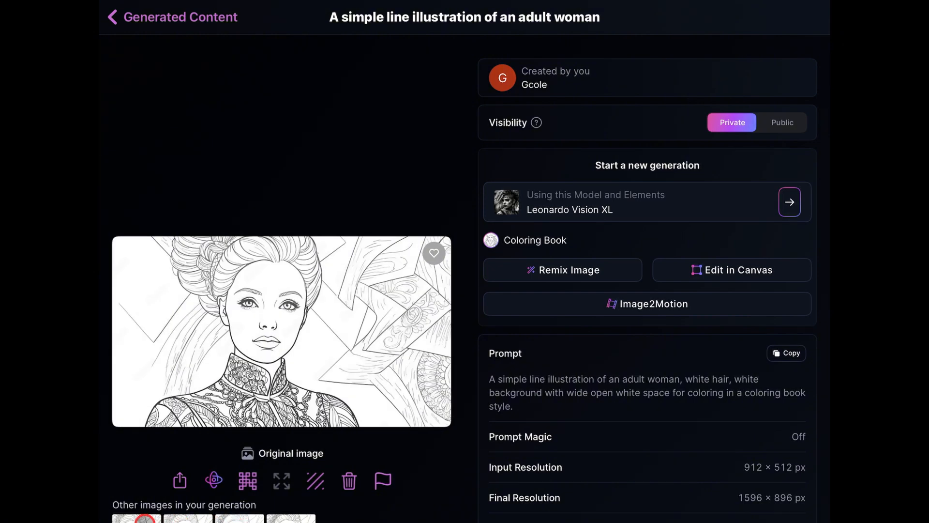